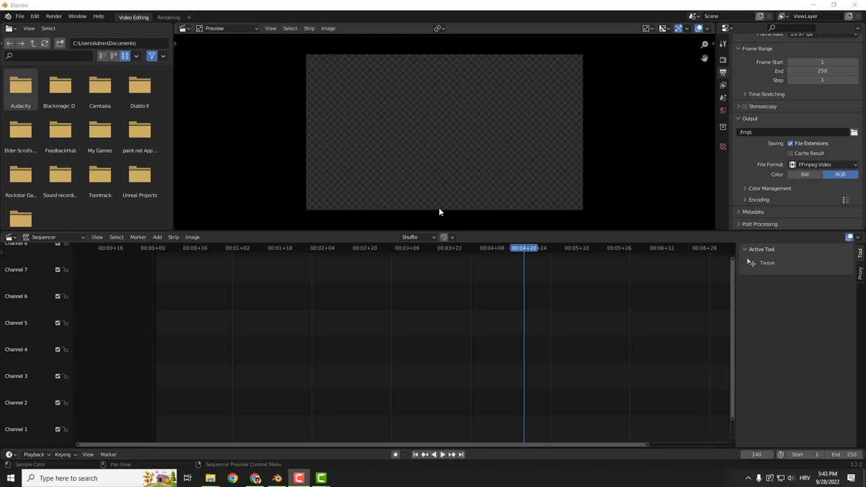
{"action": "mouse_move", "coordinate": [438, 213]}
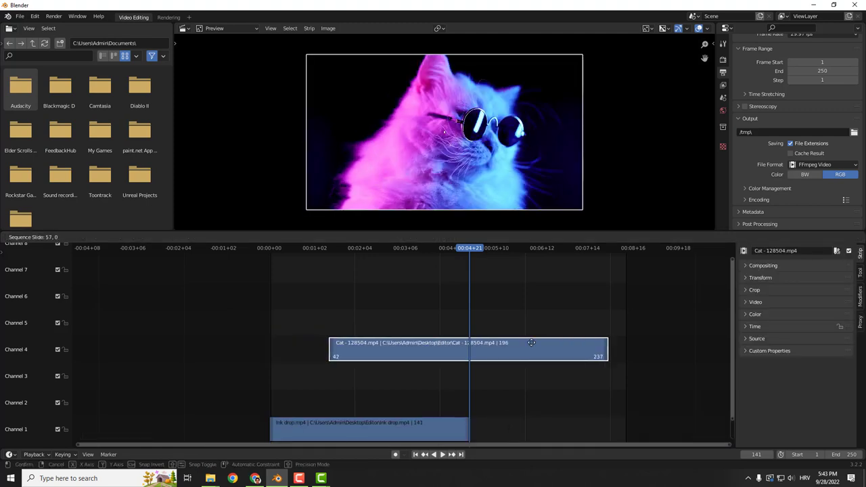
Step: Drag the cat strip onto channel 1, butted against the end of the ink drop strip
{"action": "left_click_drag", "start_coordinate": [469, 348], "coordinate": [599, 426]}
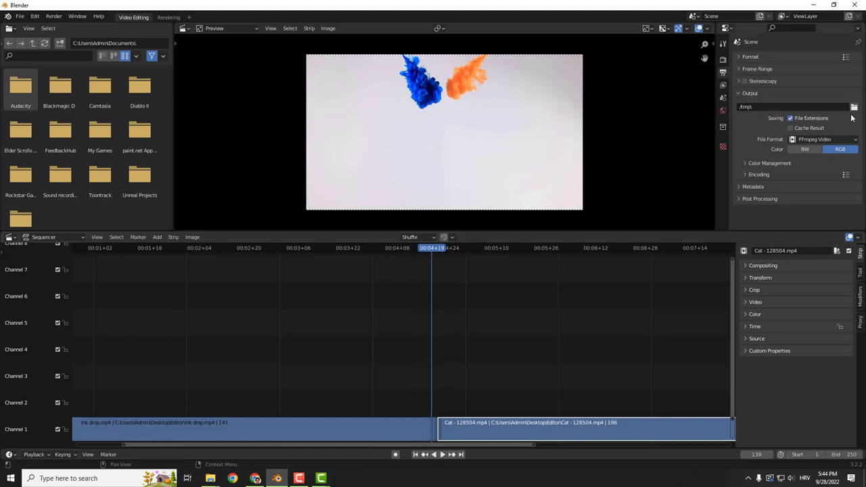
{"action": "left_click", "coordinate": [854, 107]}
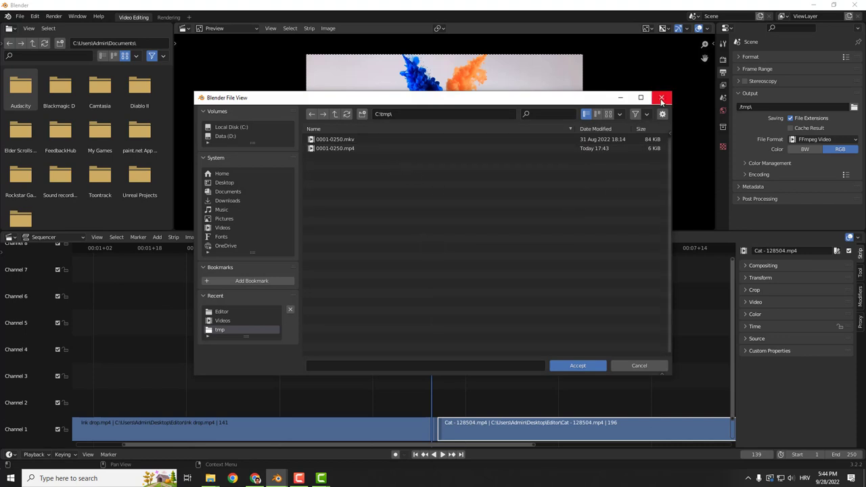
{"action": "left_click", "coordinate": [662, 97]}
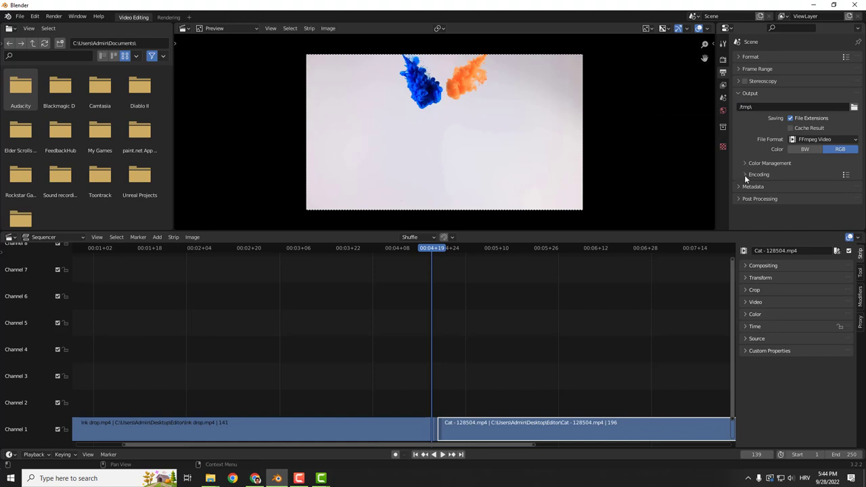
Step: Expand the Encoding panel and set the container to MPEG-4 with H.264 video
{"action": "left_click", "coordinate": [745, 175]}
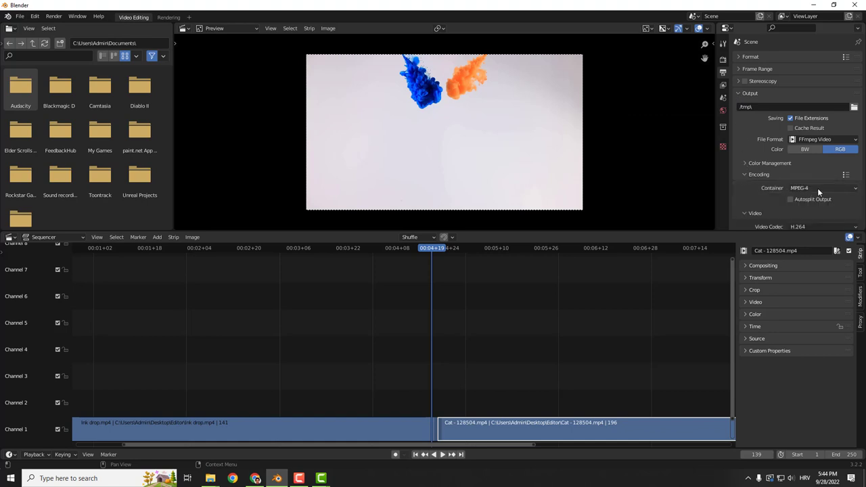
{"action": "left_click", "coordinate": [822, 188]}
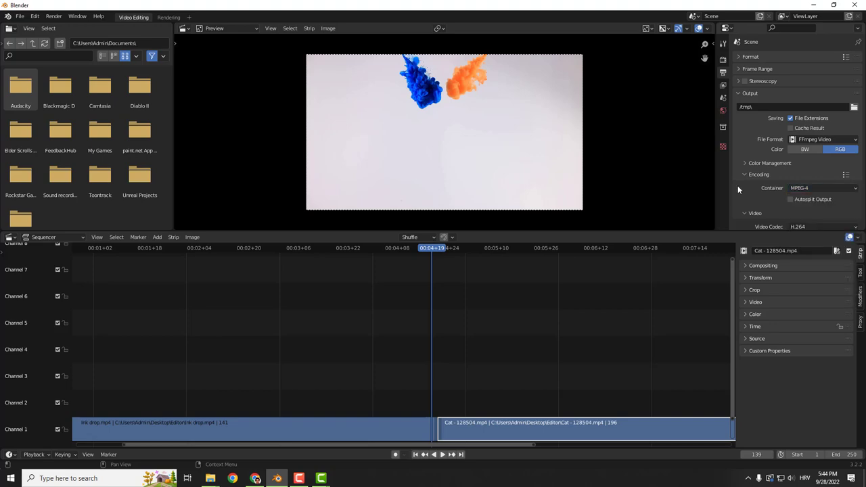
{"action": "left_click", "coordinate": [53, 16]}
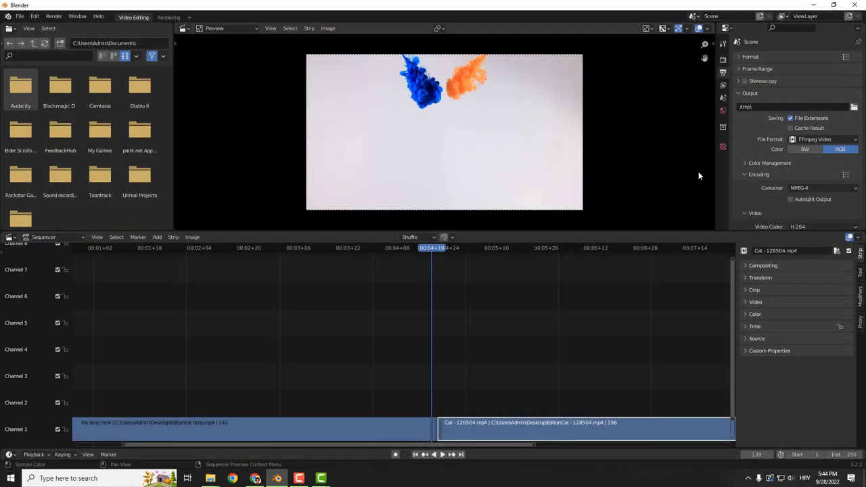
{"action": "mouse_move", "coordinate": [419, 258]}
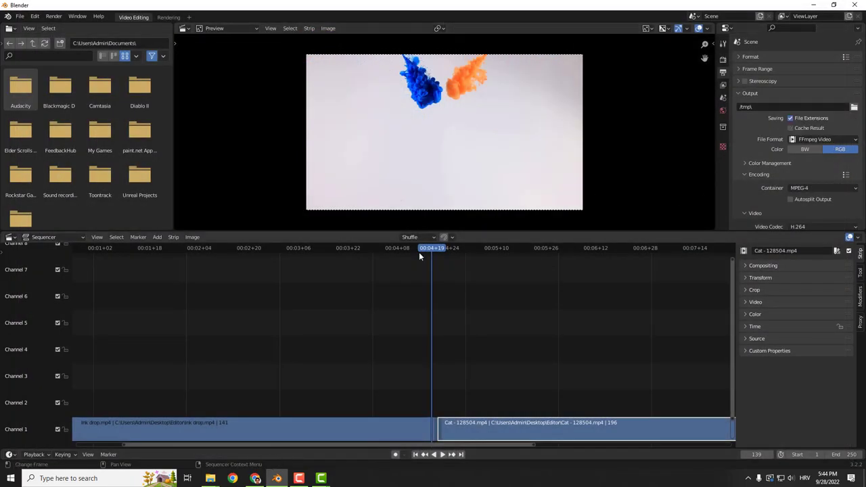
{"action": "mouse_move", "coordinate": [389, 310]}
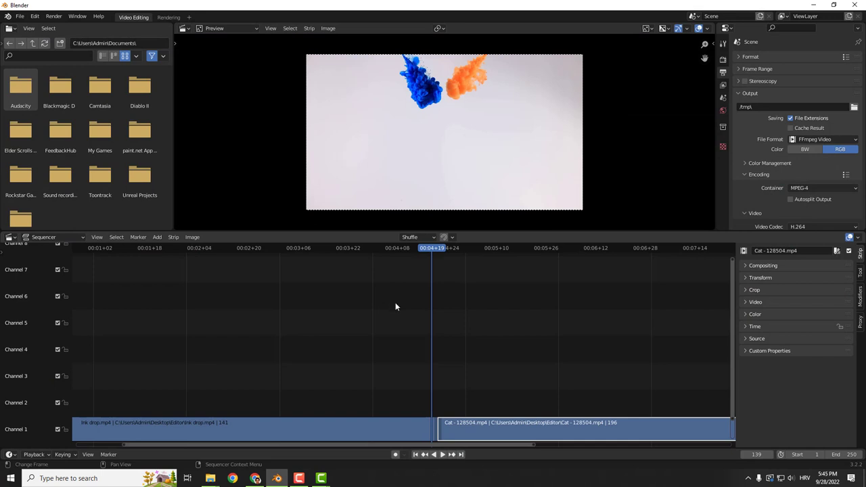
{"action": "mouse_move", "coordinate": [402, 299]}
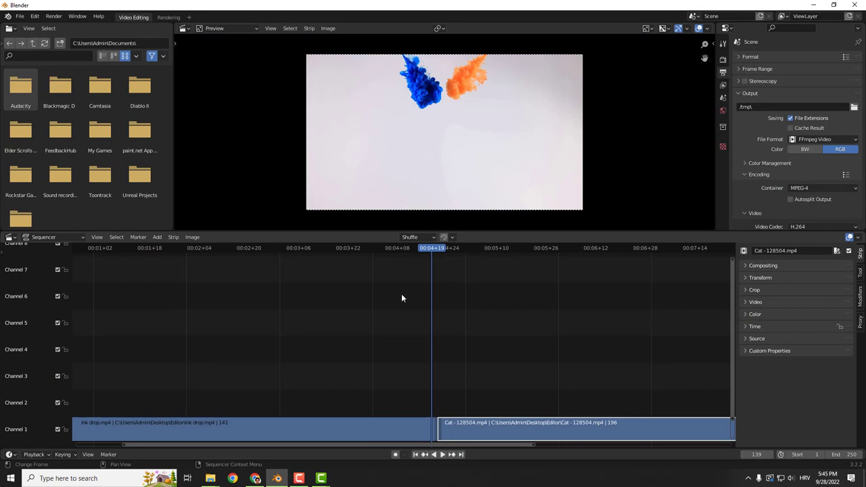
{"action": "mouse_move", "coordinate": [419, 292]}
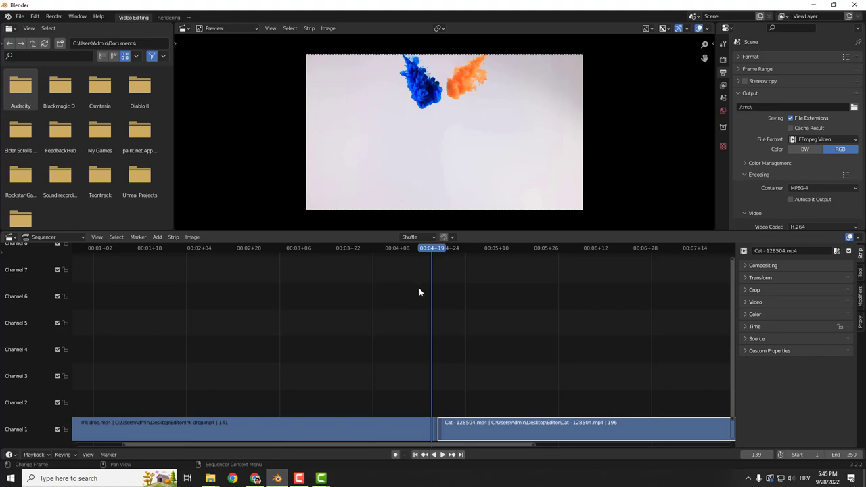